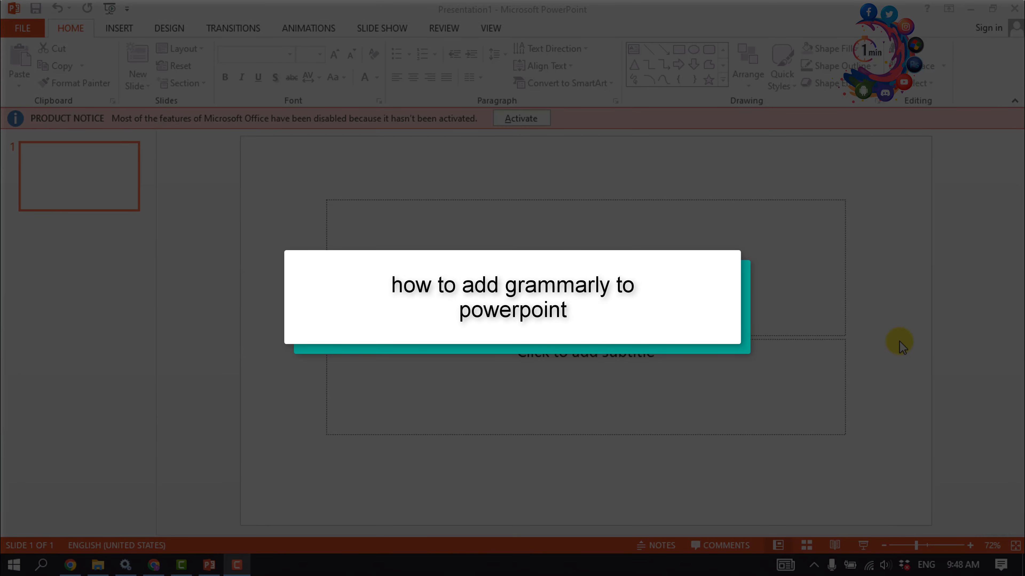
pyautogui.moveTo(582, 401)
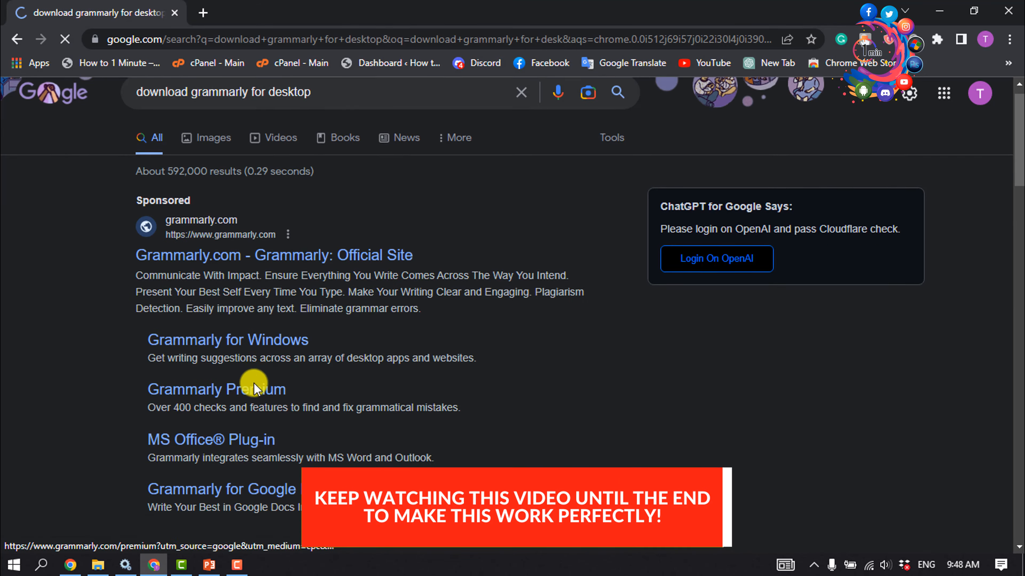
# Open the 'Grammarly for Your Desktop' result from the 'download grammarly for desktop' search.
pyautogui.scroll(-3)
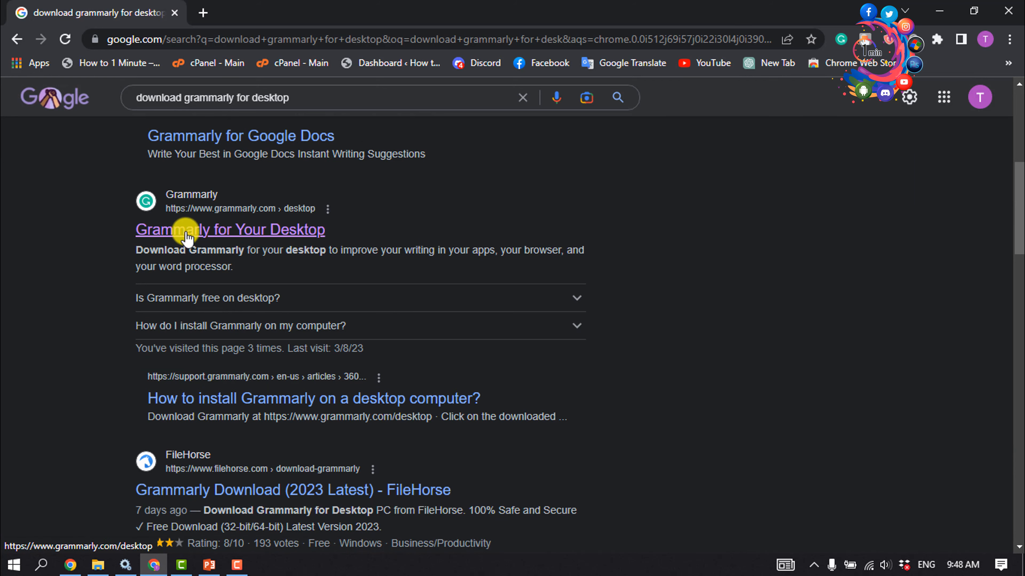
pyautogui.click(230, 229)
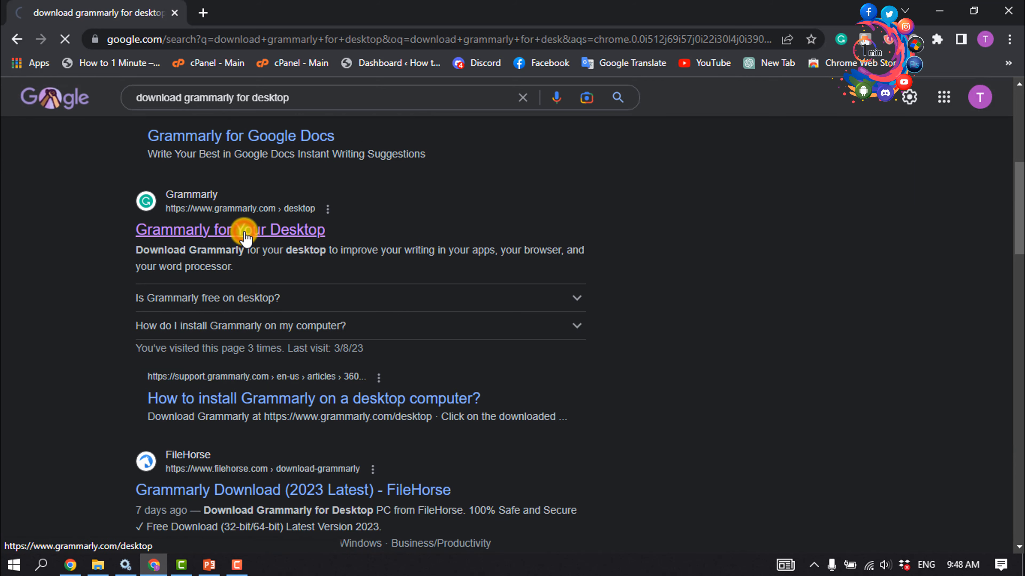
# Start the free Grammarly desktop download from grammarly.com/desktop, reaching the 'Almost done!' page.
pyautogui.click(230, 230)
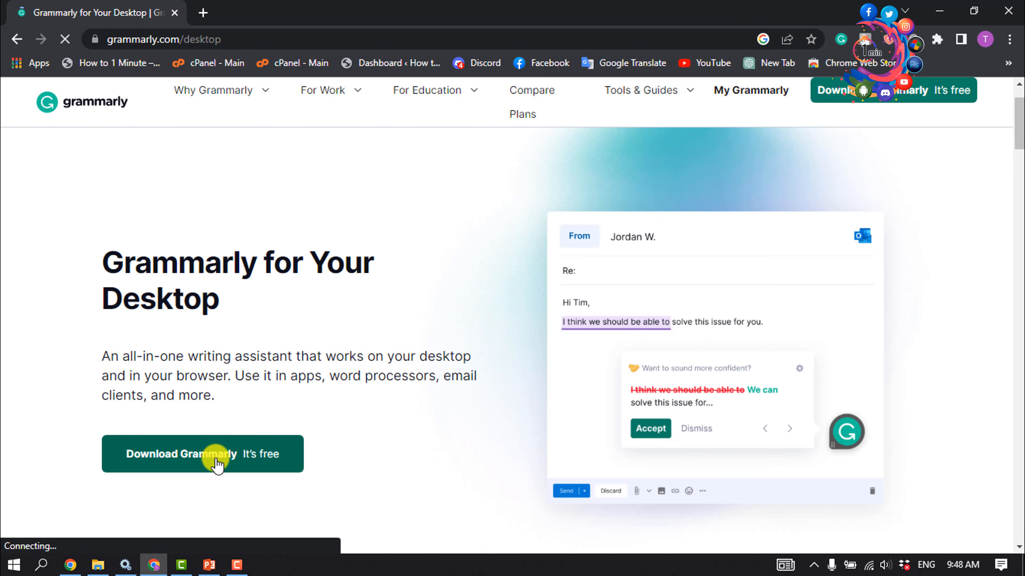
pyautogui.click(203, 454)
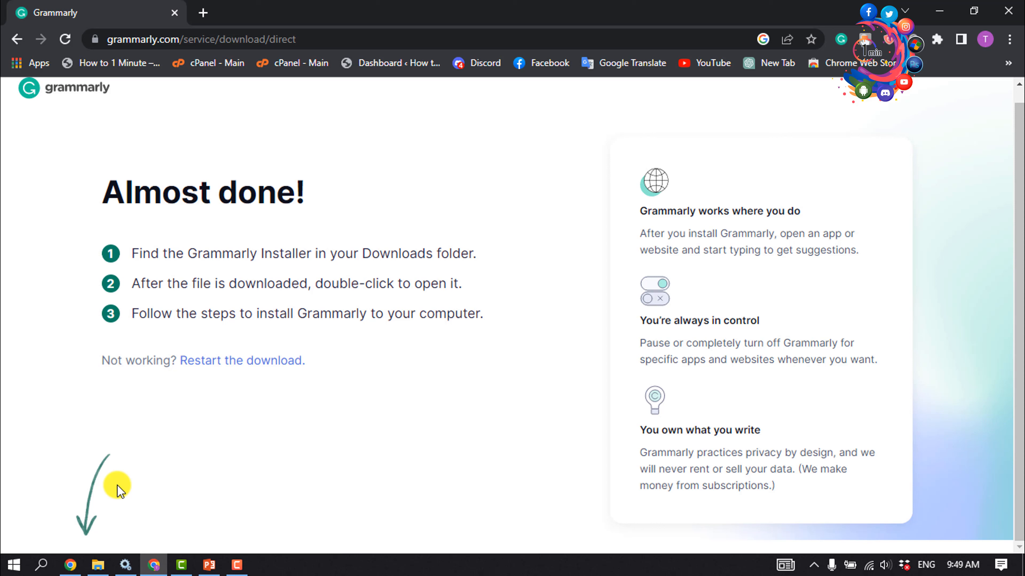
pyautogui.moveTo(125, 491)
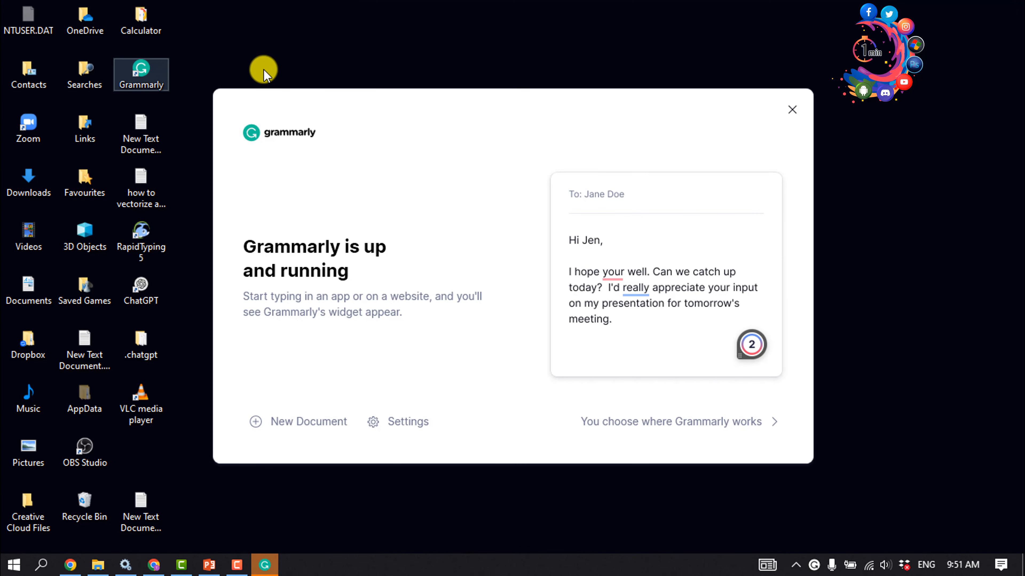
pyautogui.moveTo(401, 185)
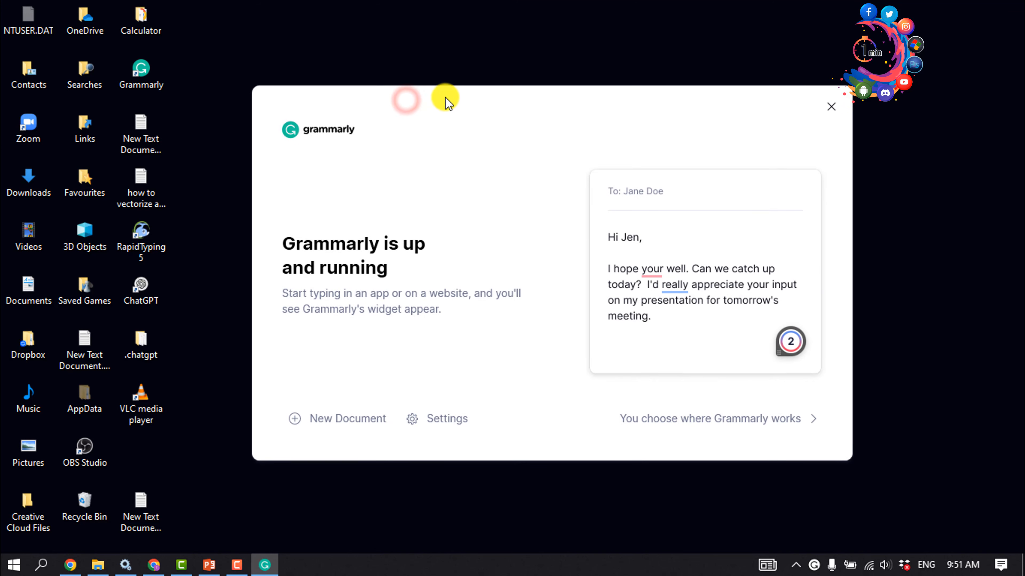
pyautogui.moveTo(451, 230)
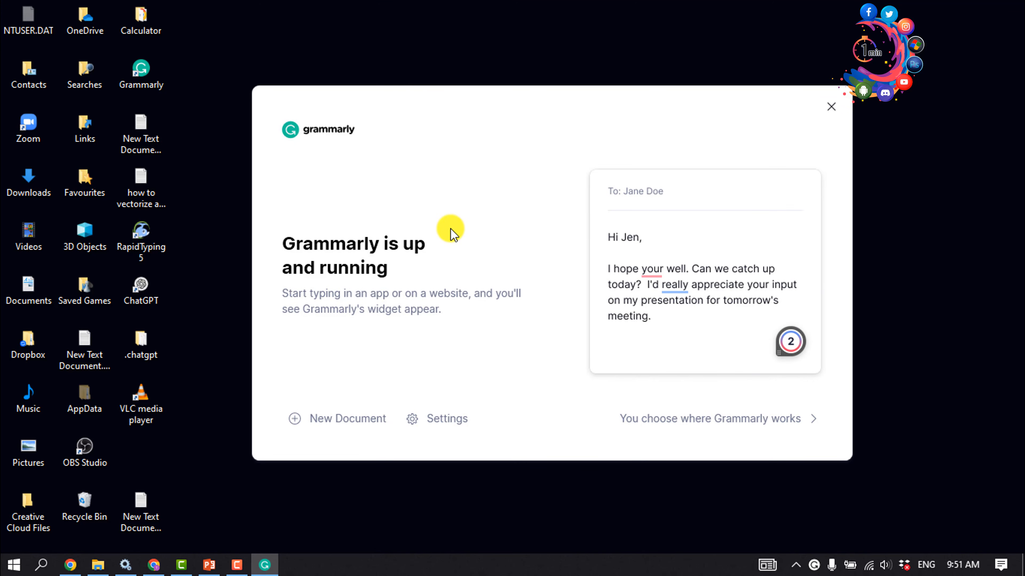
pyautogui.moveTo(182, 539)
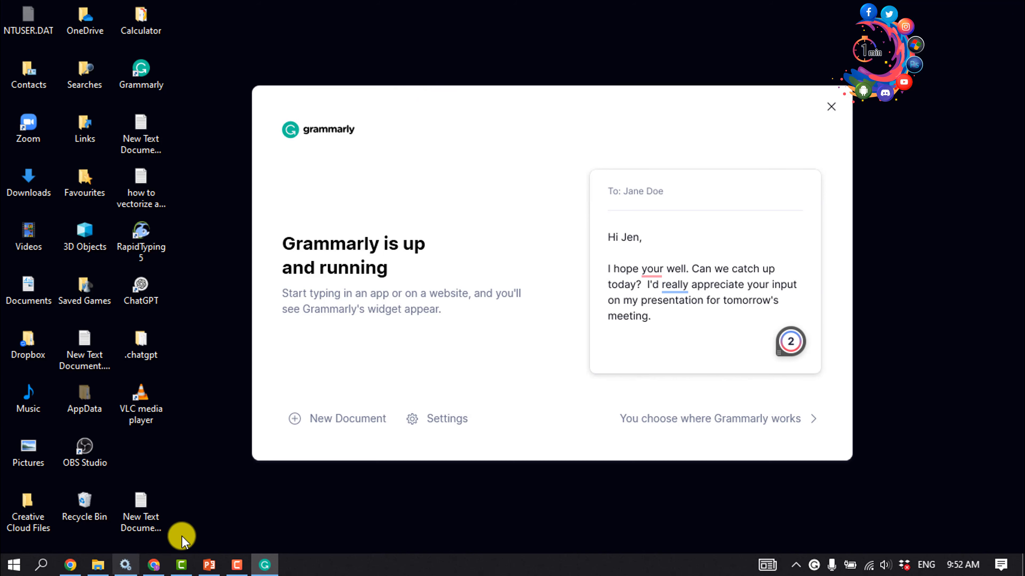
pyautogui.moveTo(247, 549)
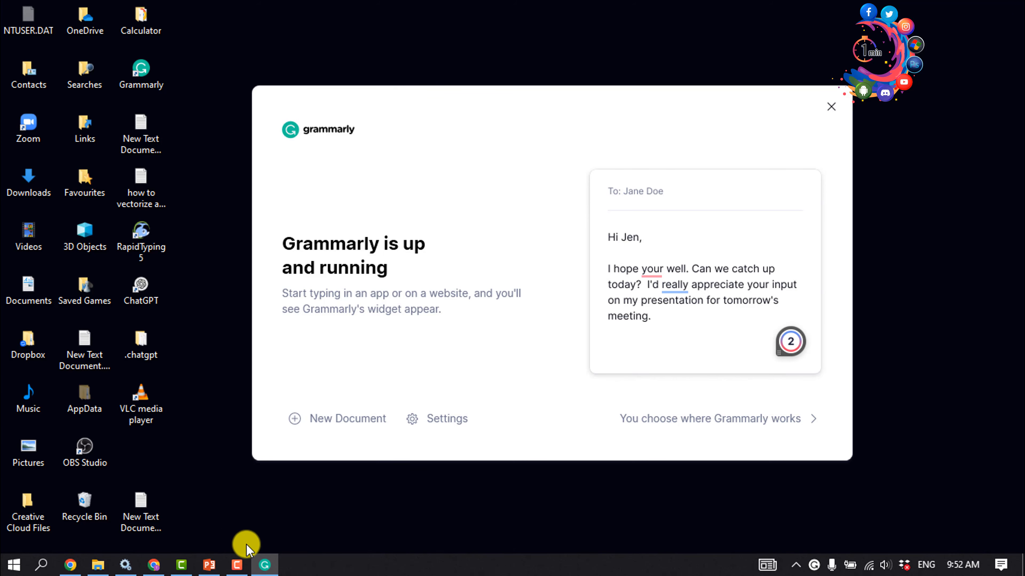